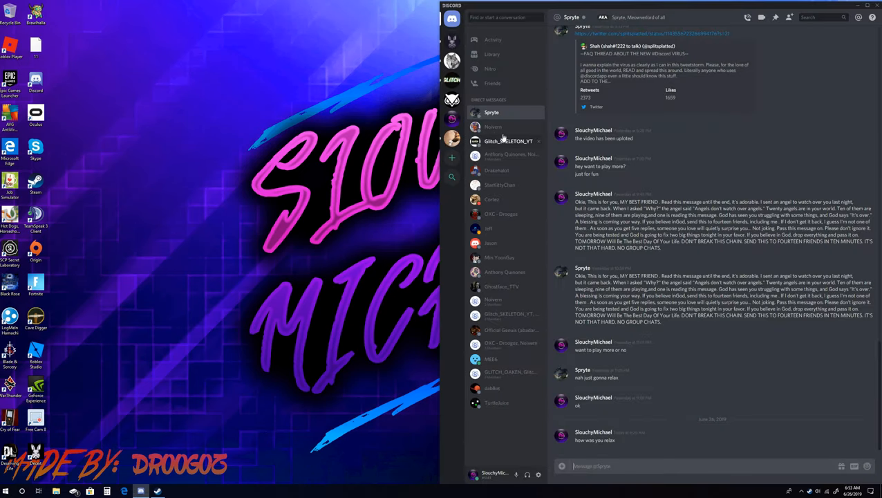
- Open the Noivern direct messages and scroll up through earlier history, then back down
click(493, 126)
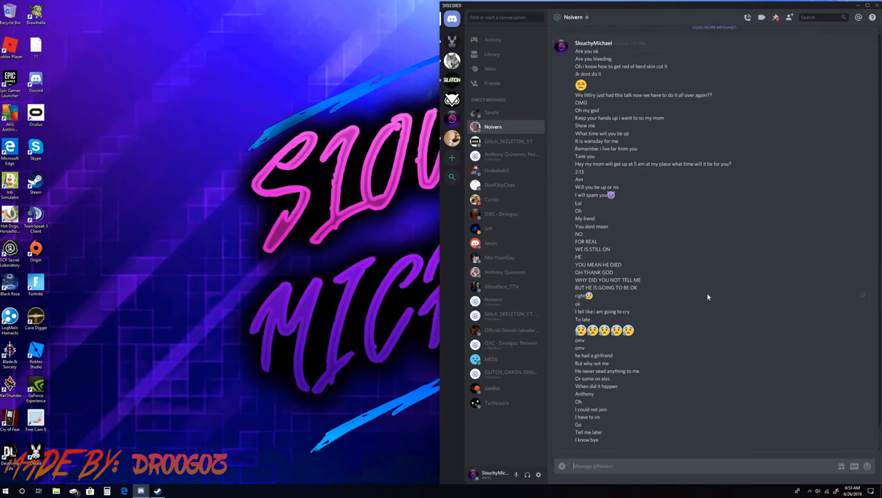
scroll(up, 3)
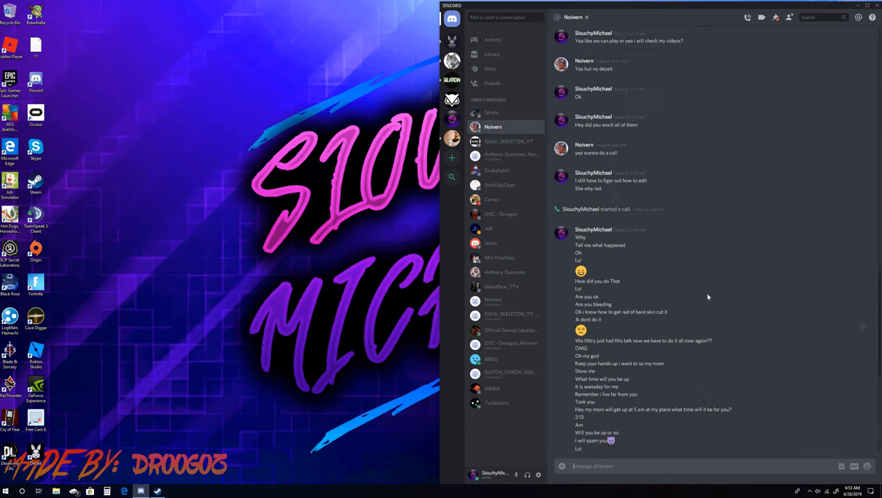
scroll(up, 3)
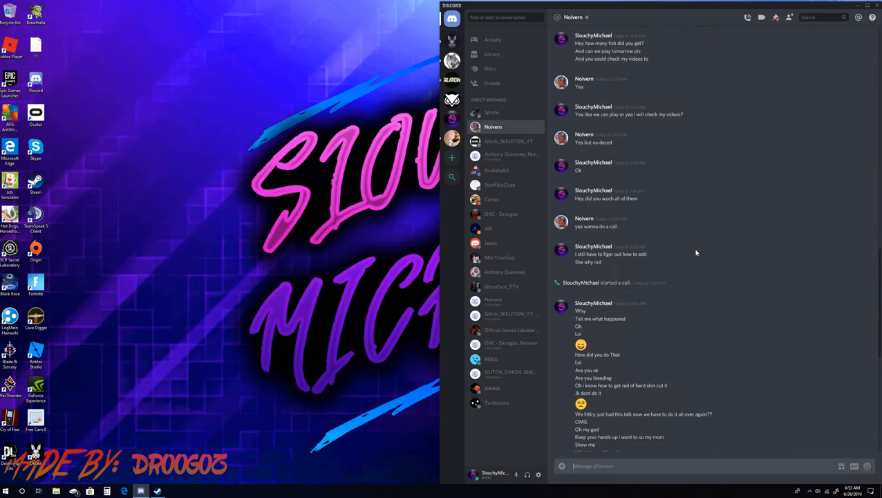
scroll(down, 3)
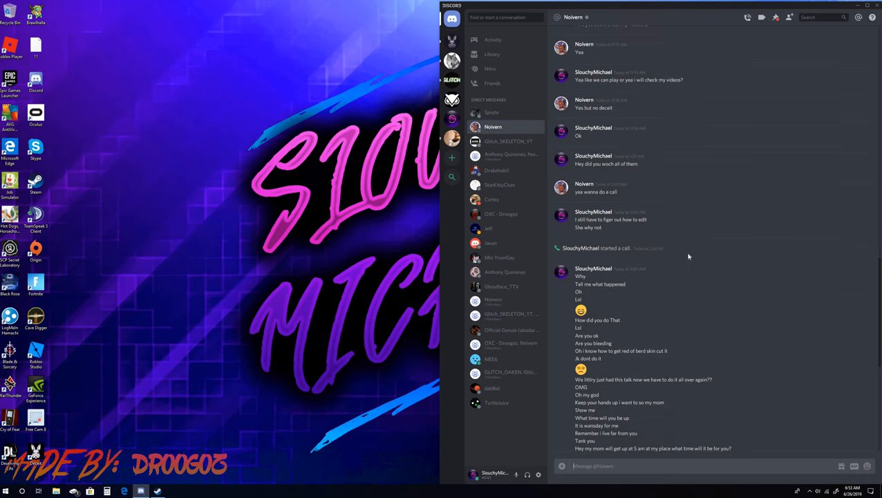
scroll(down, 3)
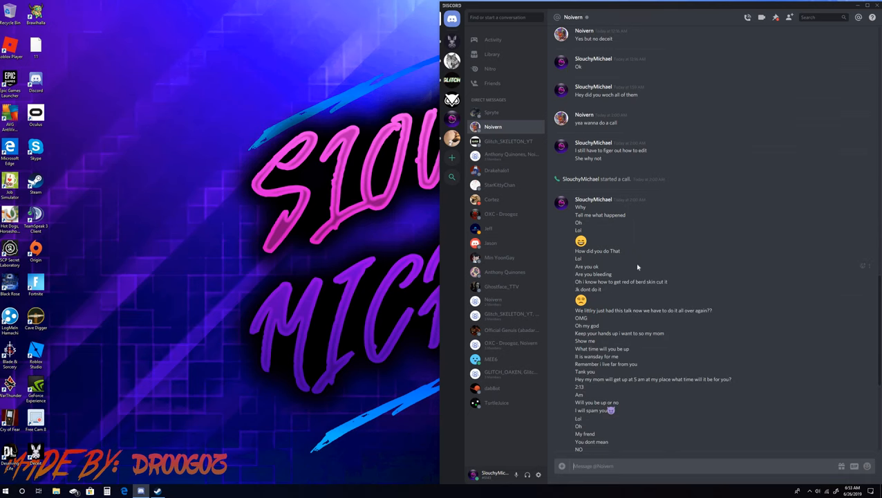
scroll(down, 3)
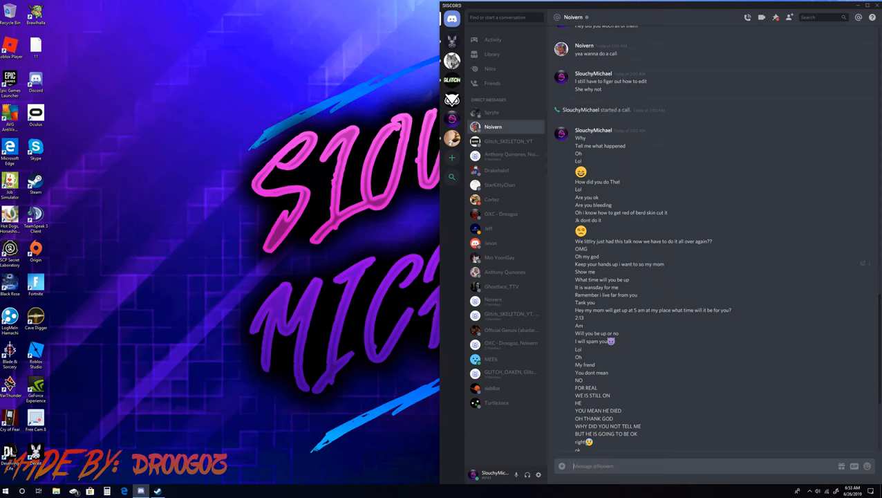
scroll(down, 3)
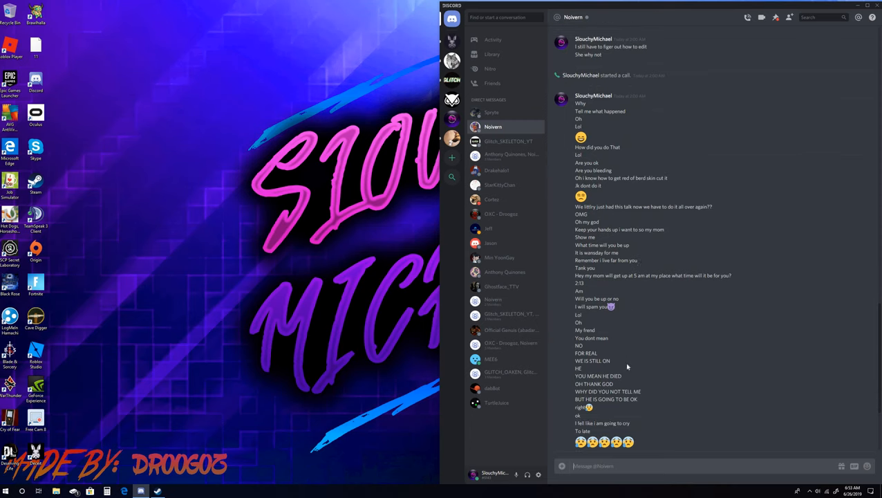
scroll(down, 3)
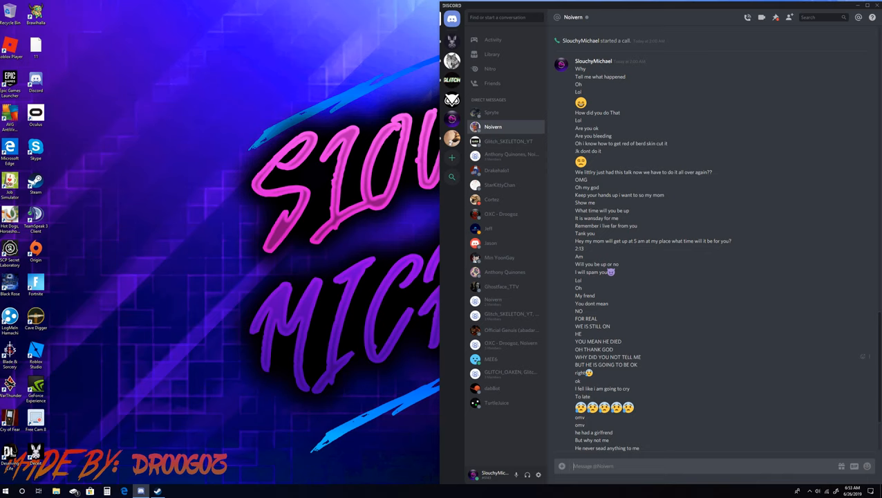
mouse_move(211, 388)
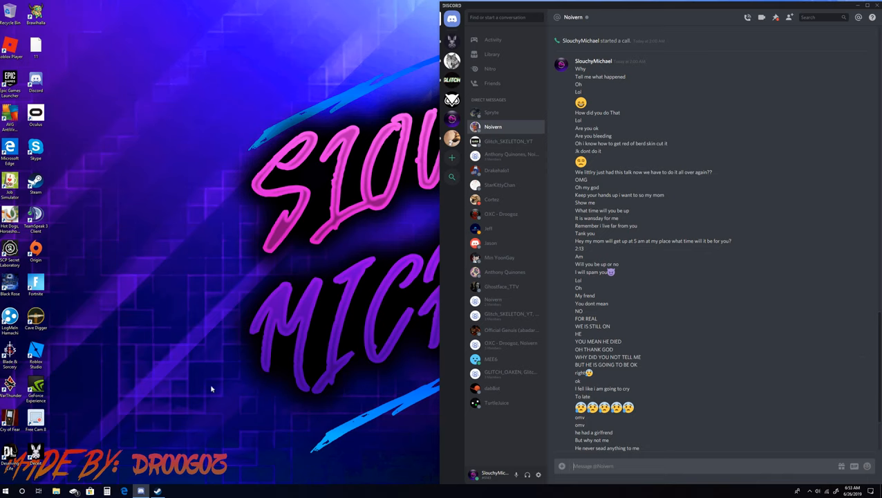
mouse_move(878, 187)
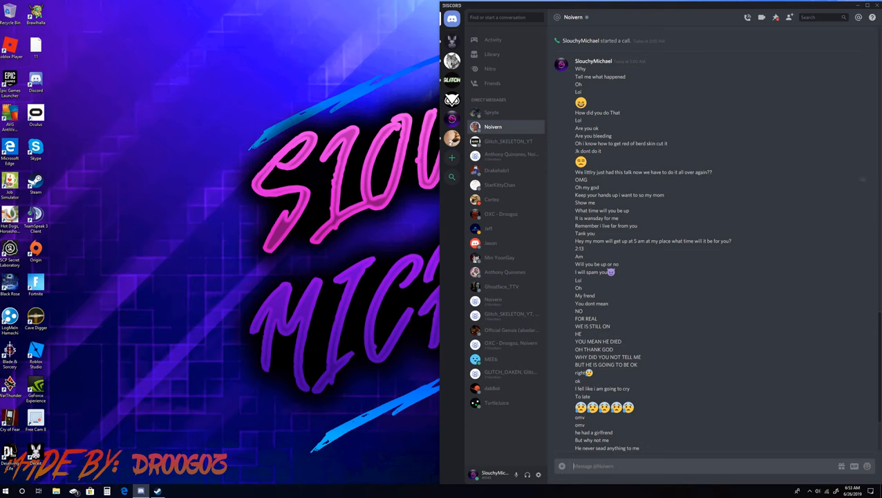
mouse_move(490, 243)
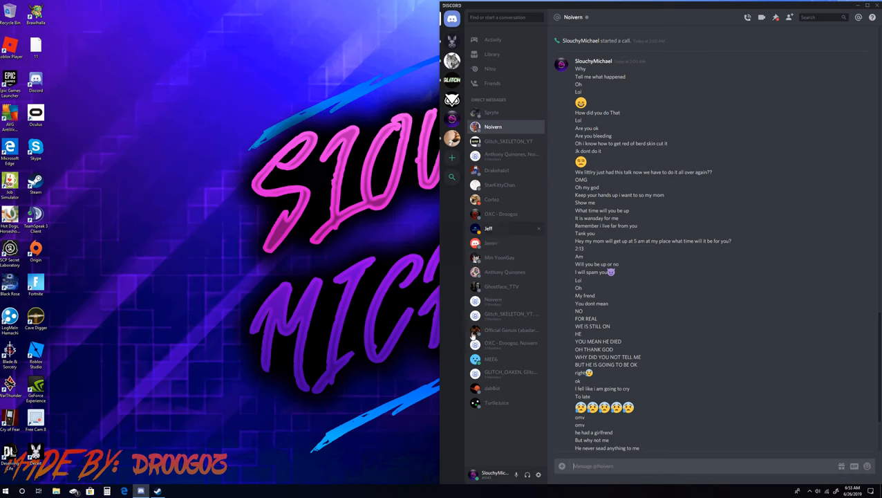
click(505, 272)
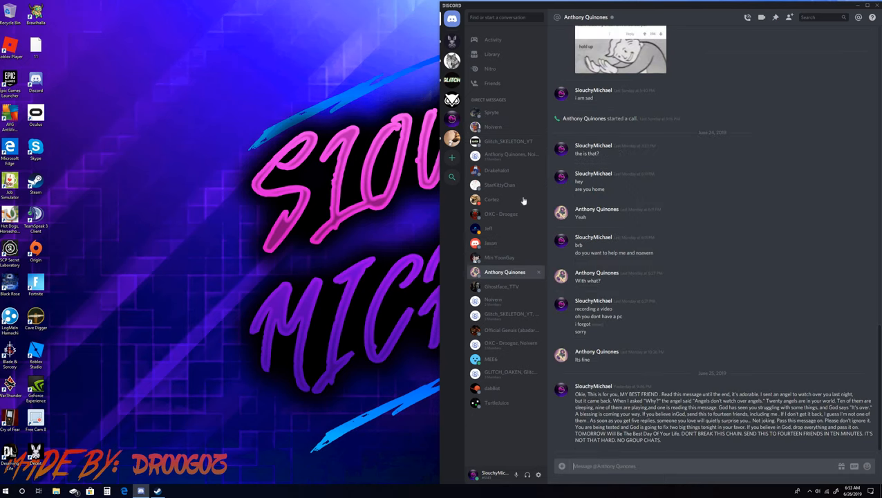
mouse_move(830, 57)
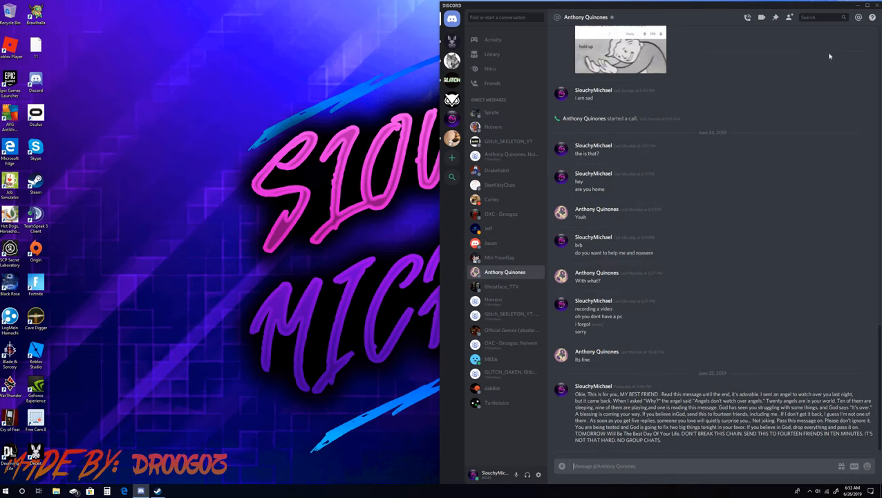
click(493, 126)
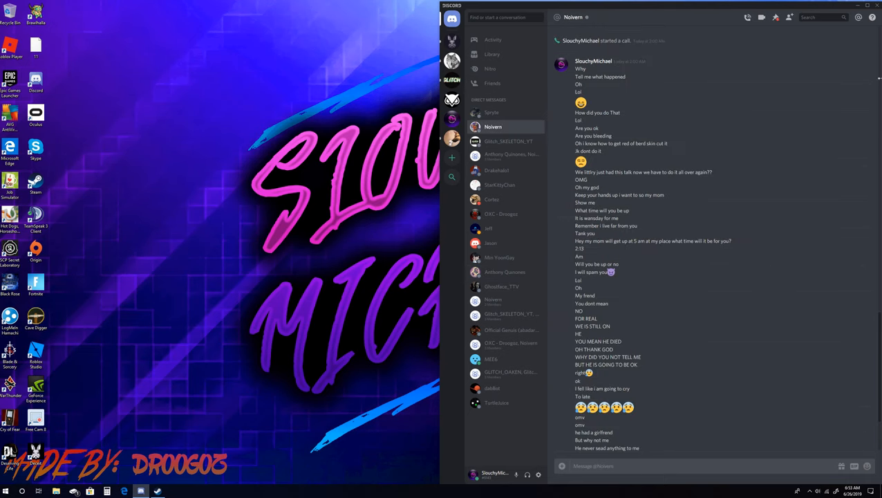
- Scroll the Noivern chat to the bottom so the good morning message shows
scroll(down, 3)
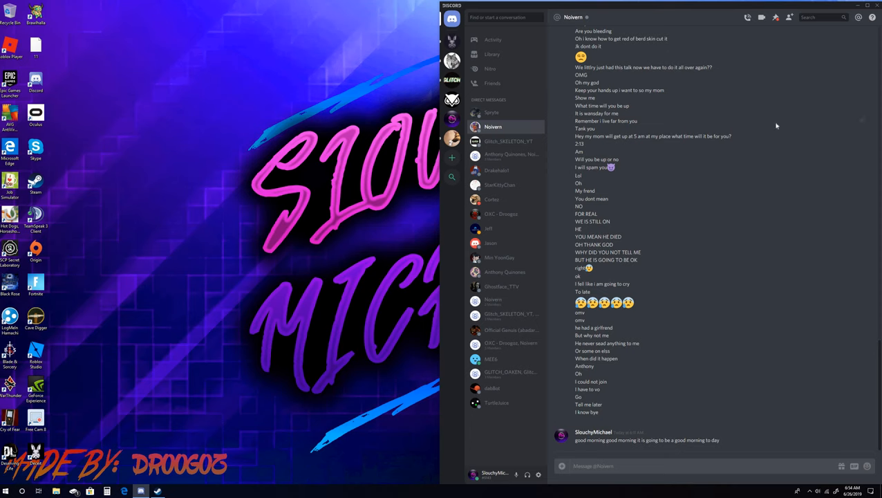
scroll(up, 3)
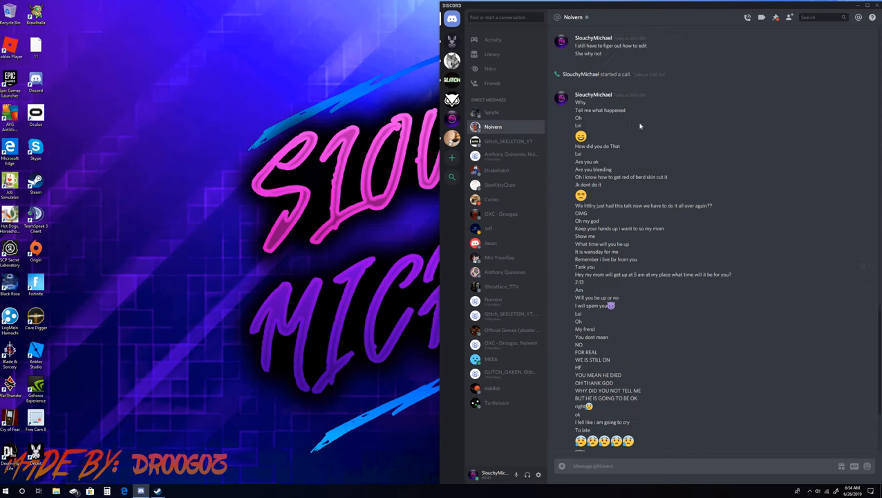
scroll(down, 3)
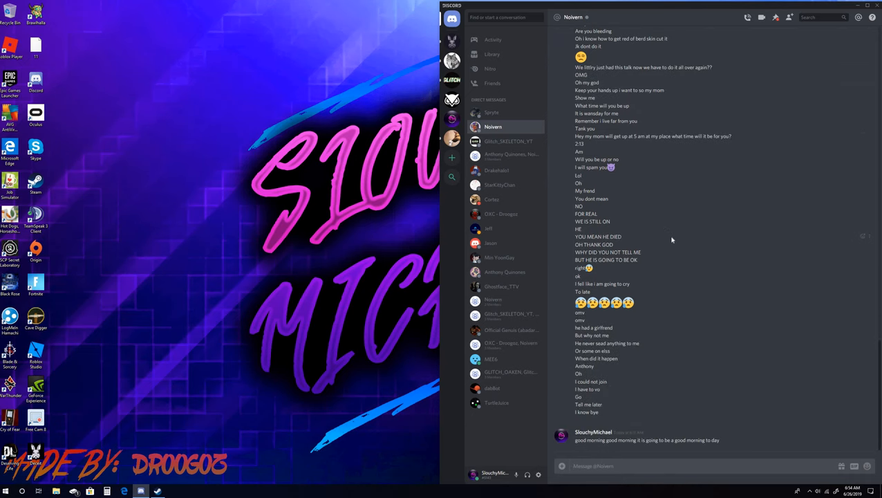
mouse_move(671, 240)
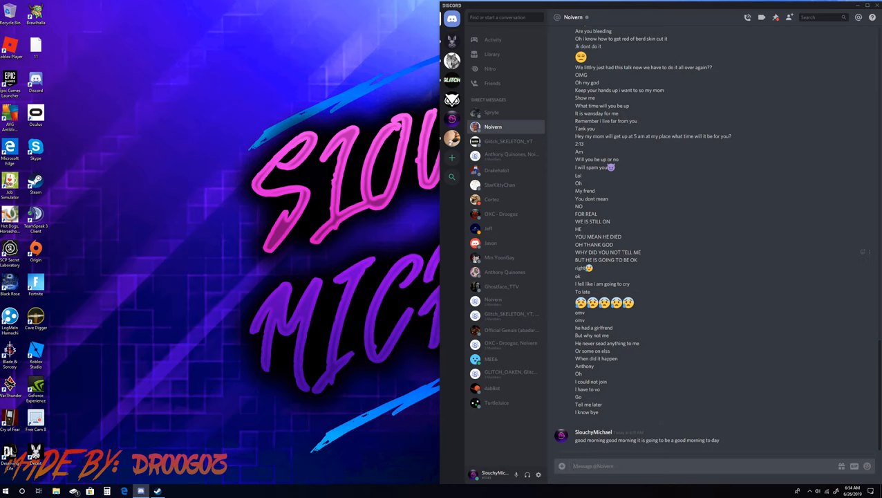
mouse_move(191, 393)
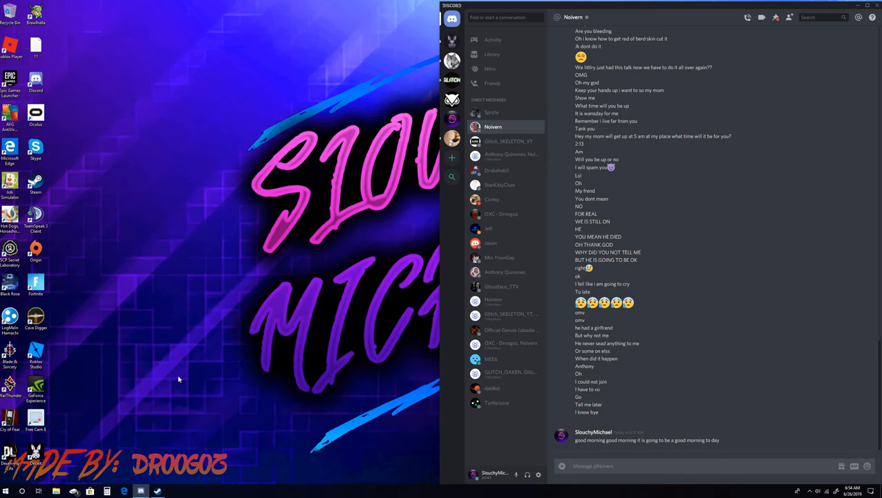
mouse_move(284, 297)
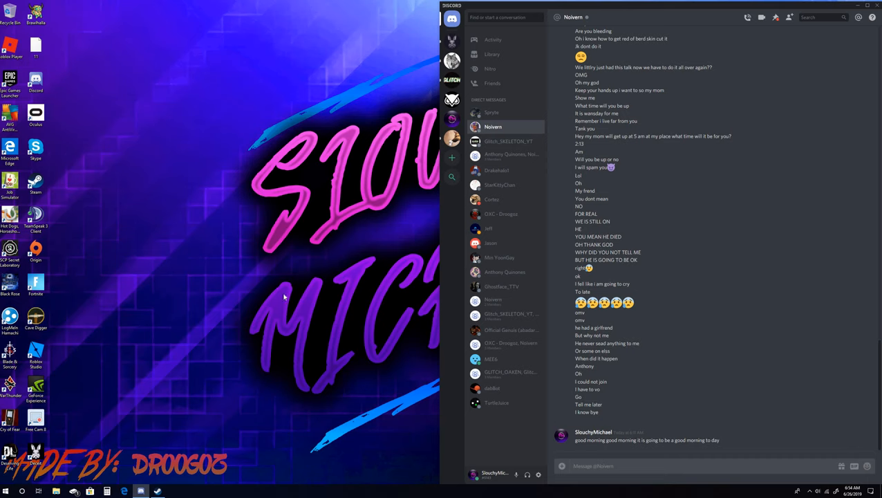